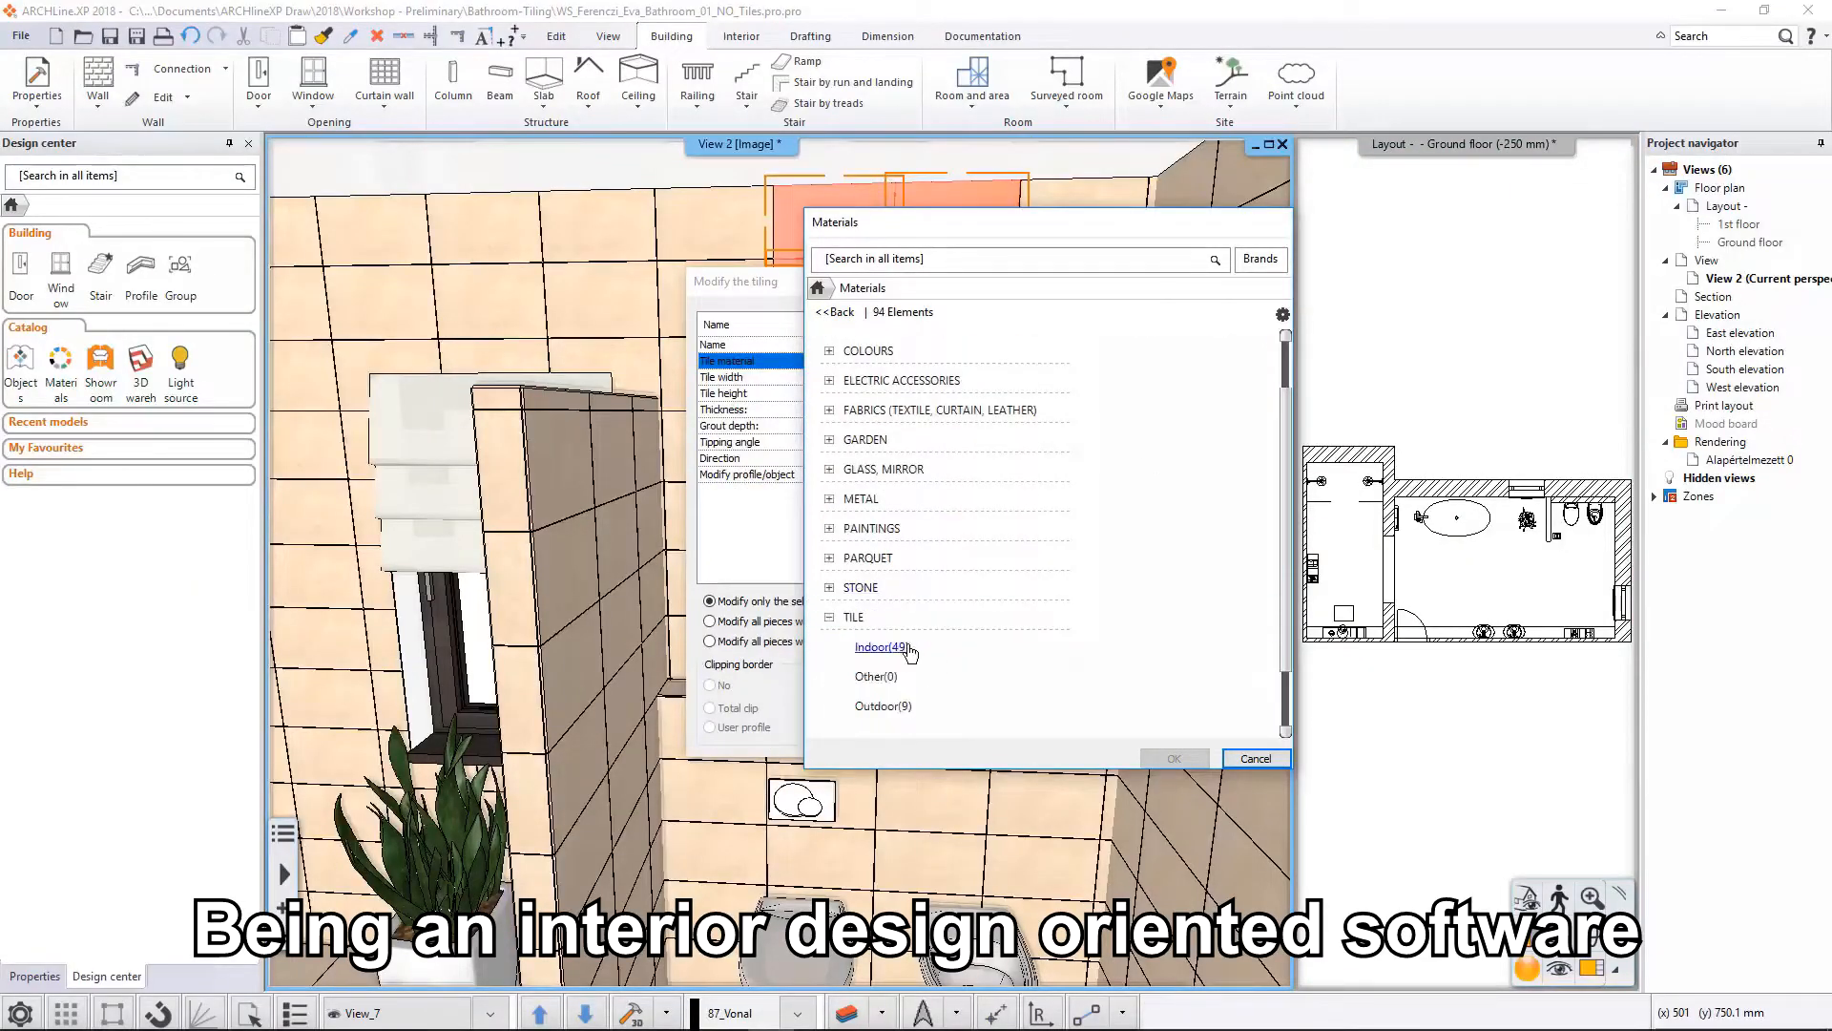
# - Choose an indoor tile from TILE > Indoor and return to the 3D bathroom view
pyautogui.click(1256, 757)
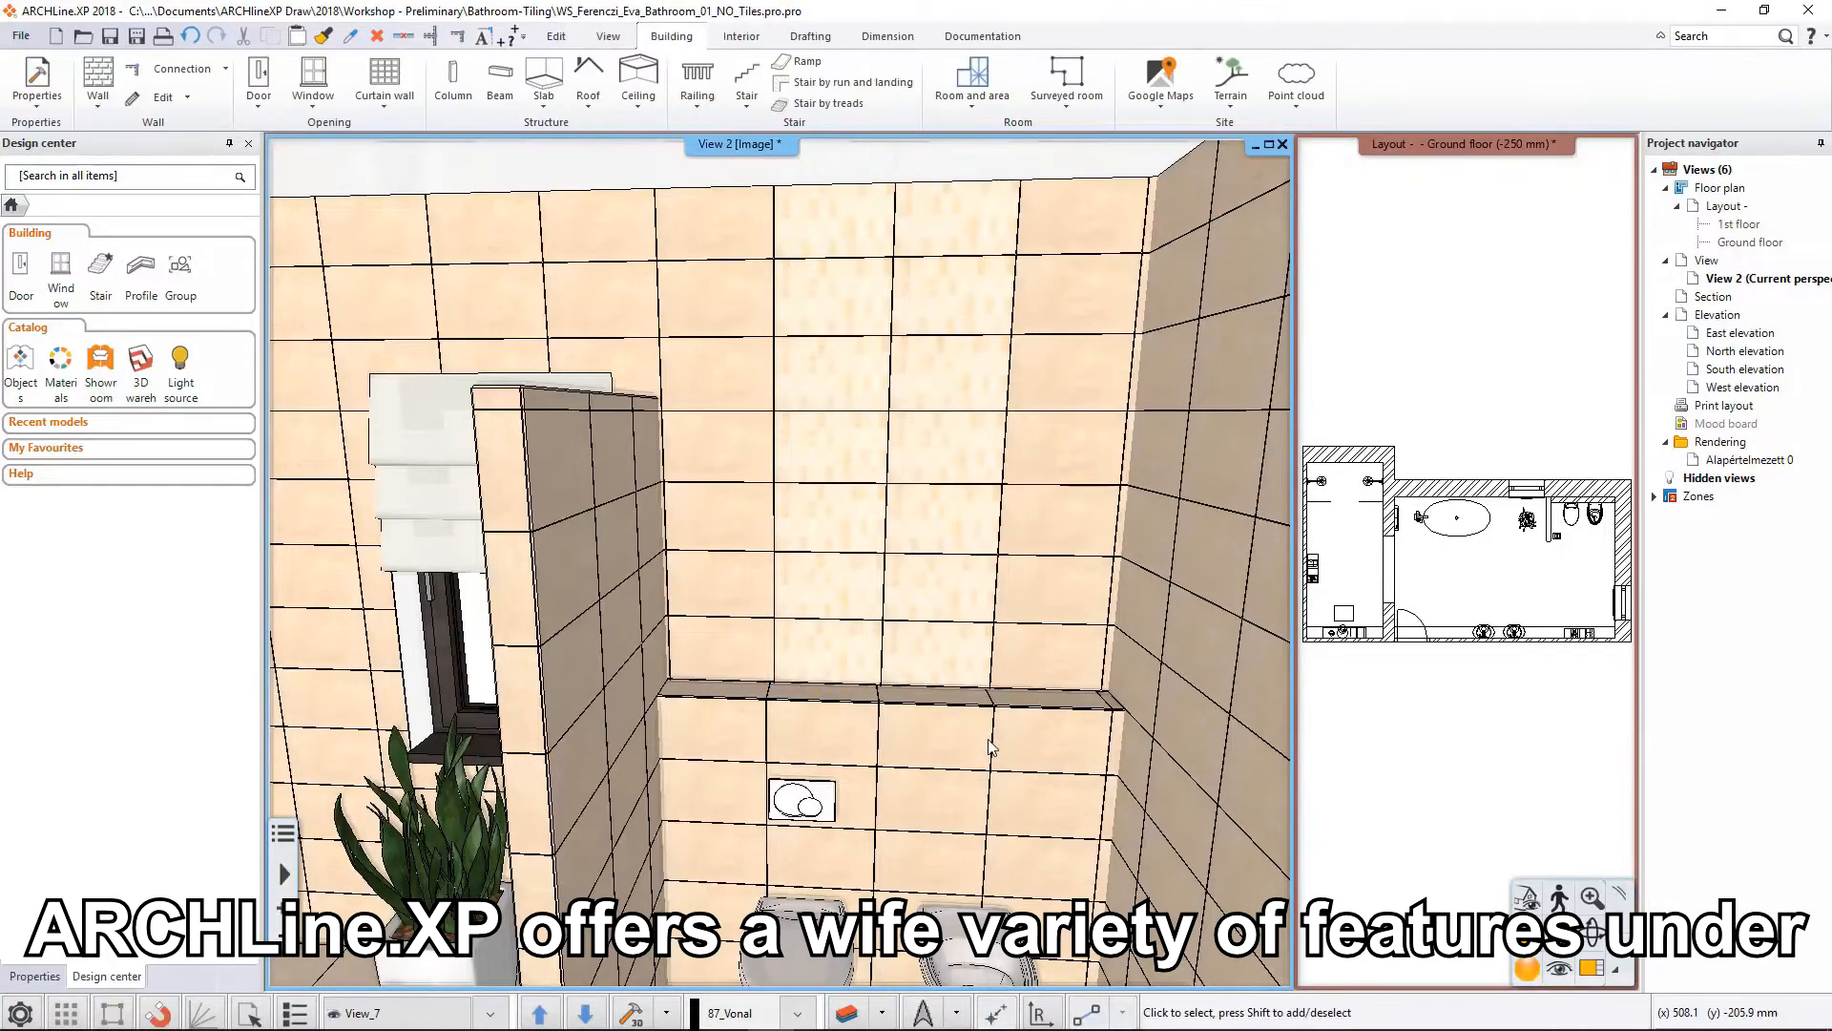
pyautogui.click(740, 36)
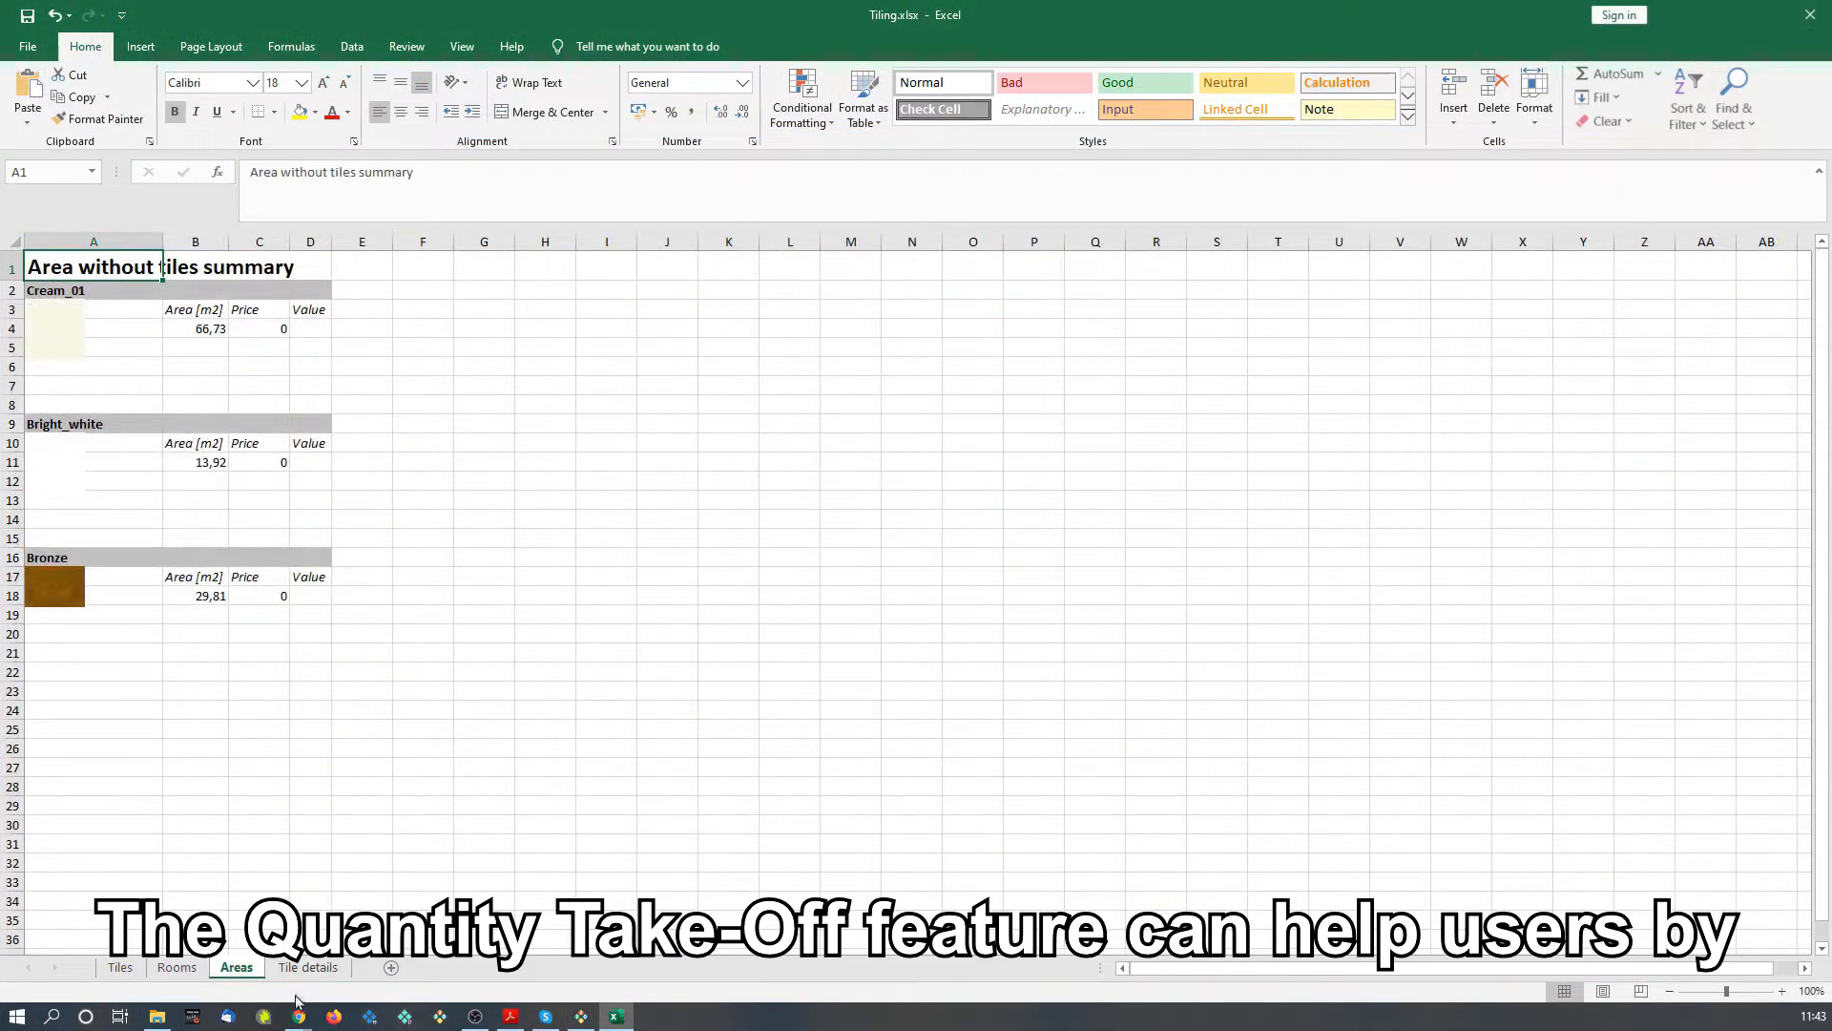
# - Show the Tile details sheet and scroll to its Tiling properties table
pyautogui.click(308, 966)
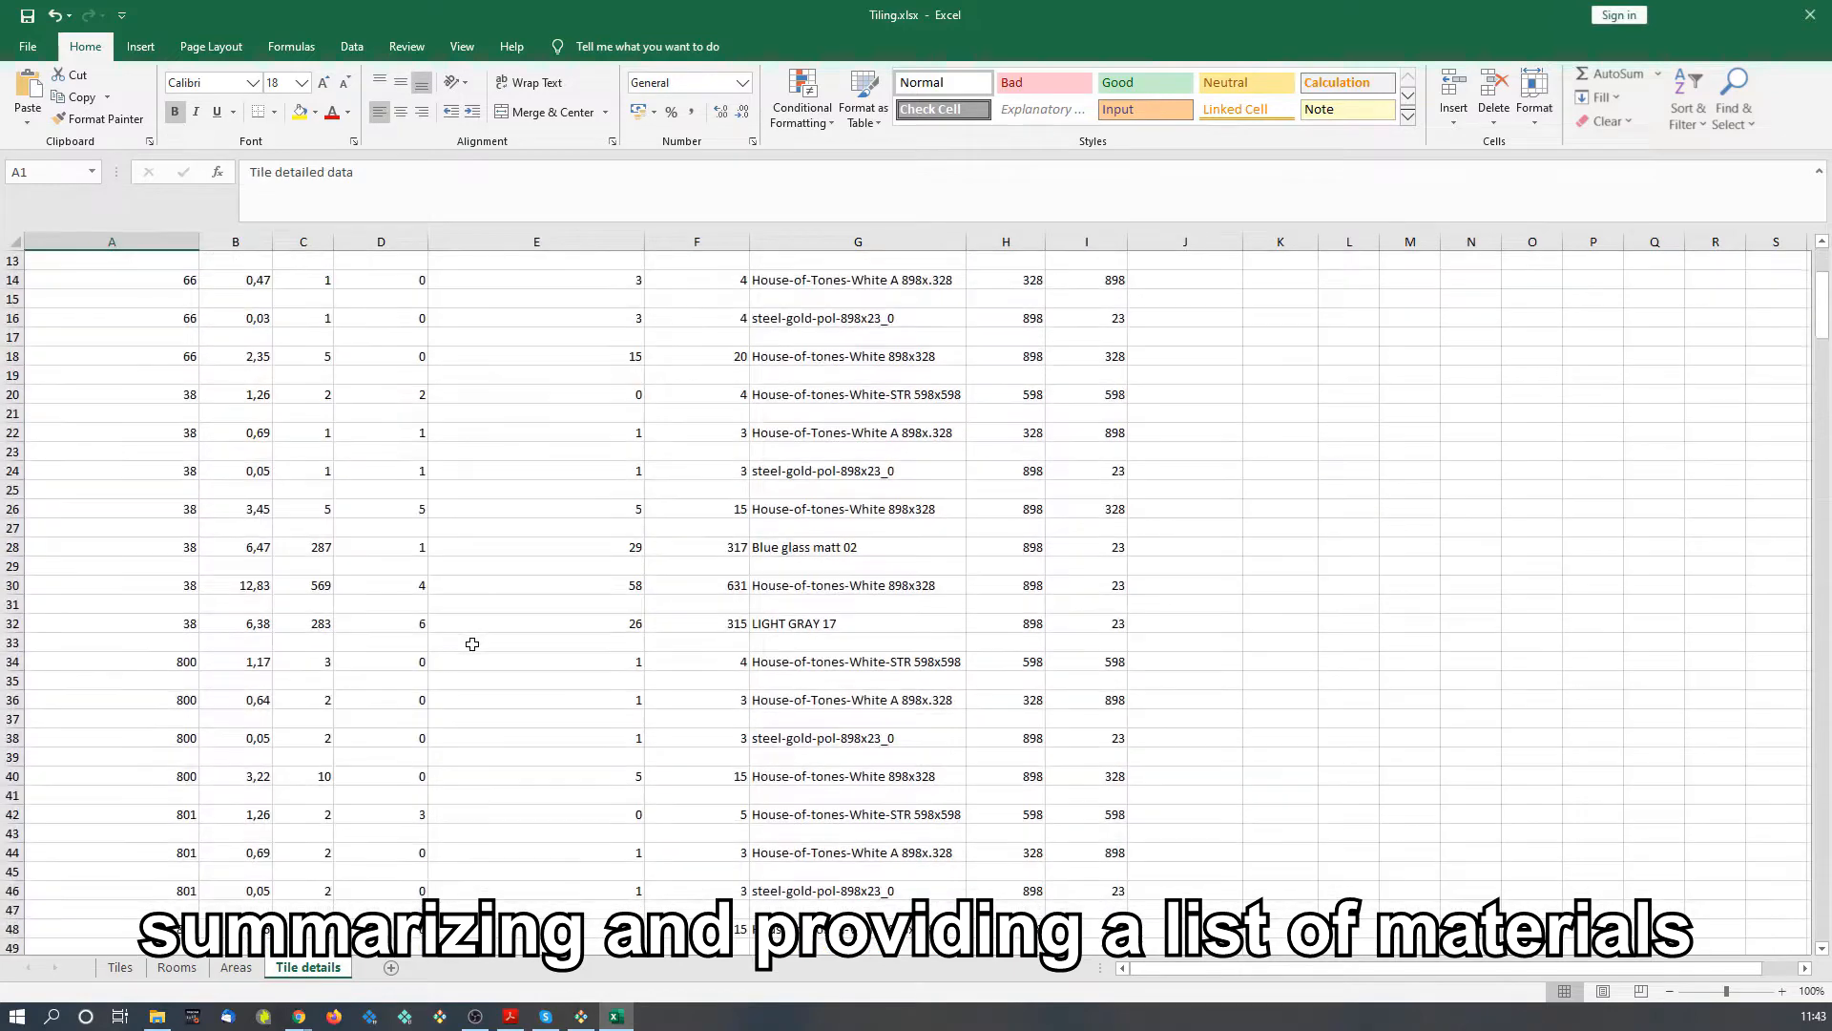
pyautogui.scroll(-3)
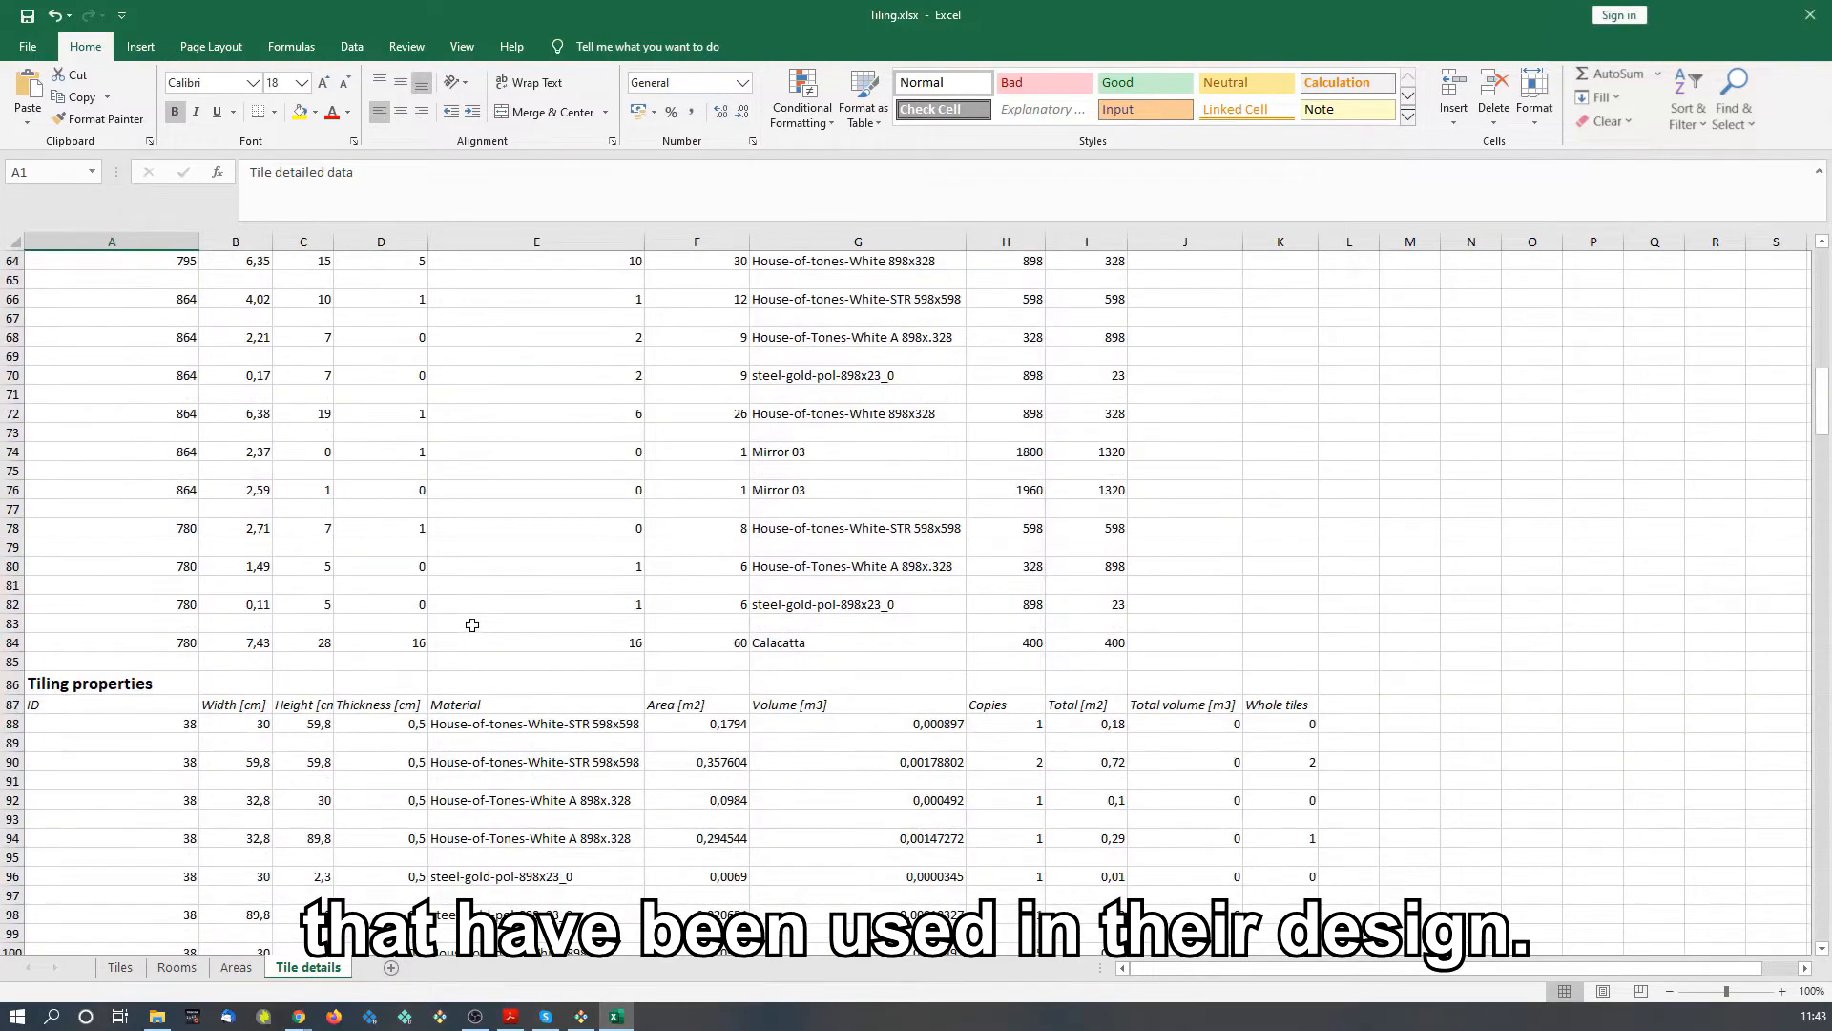